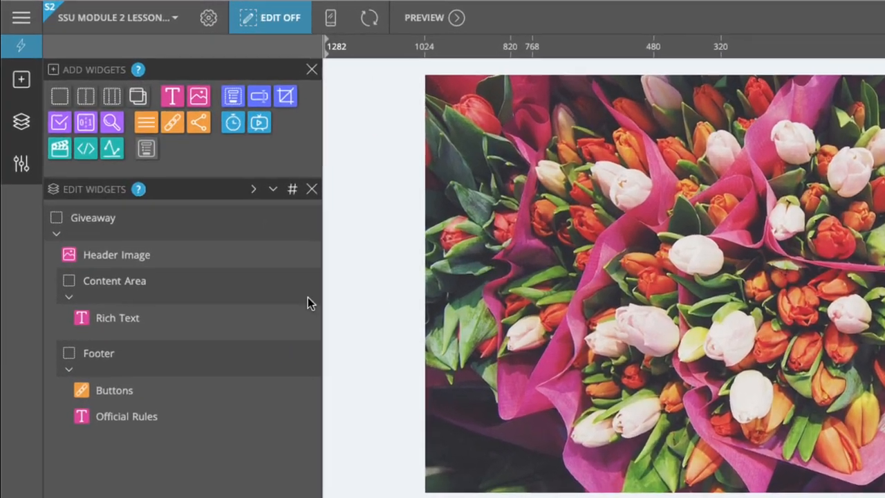
mouse_move(233, 96)
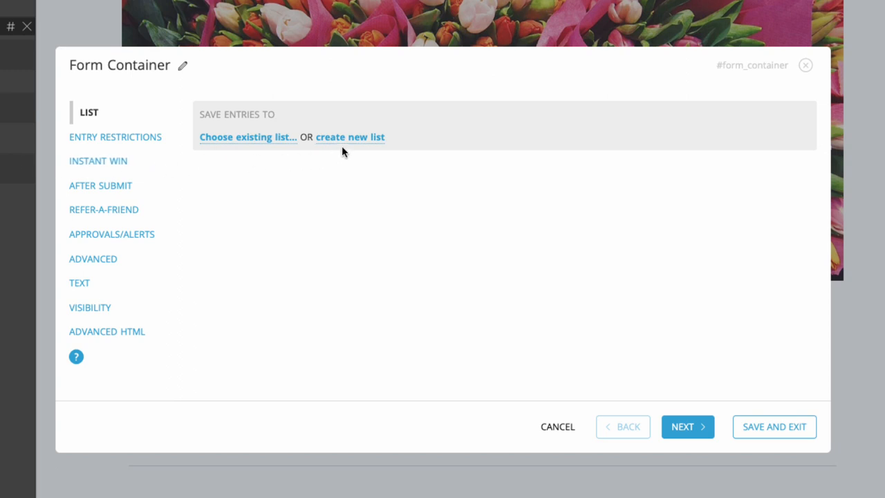
Create a new entries list named 'Bouquet Giveaway' with the tag 'summer 2022'
click(350, 136)
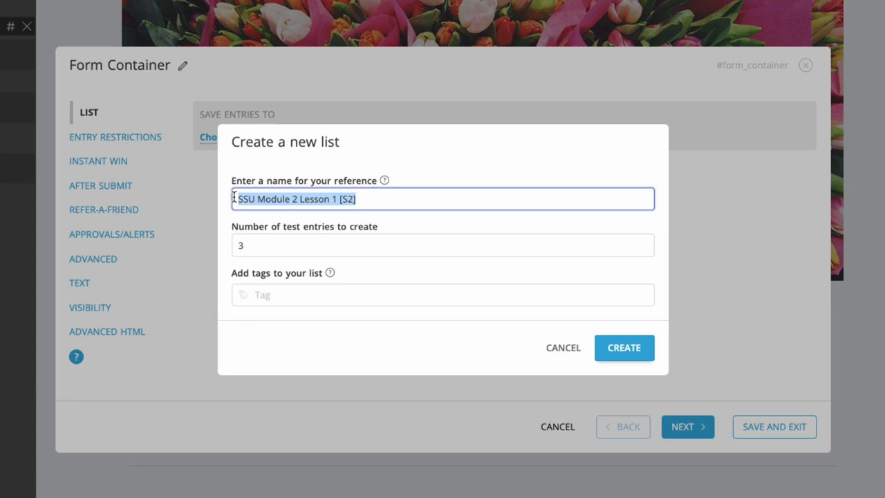
text(Bouquet Giveaway)
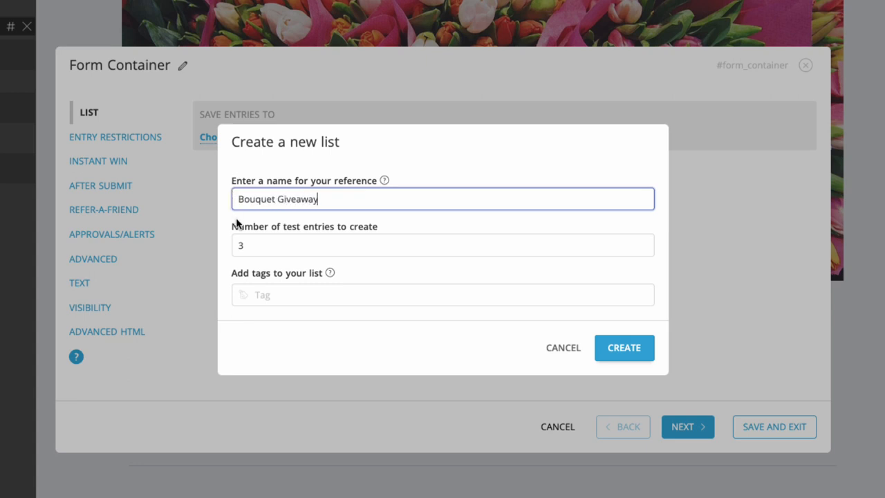
click(443, 295)
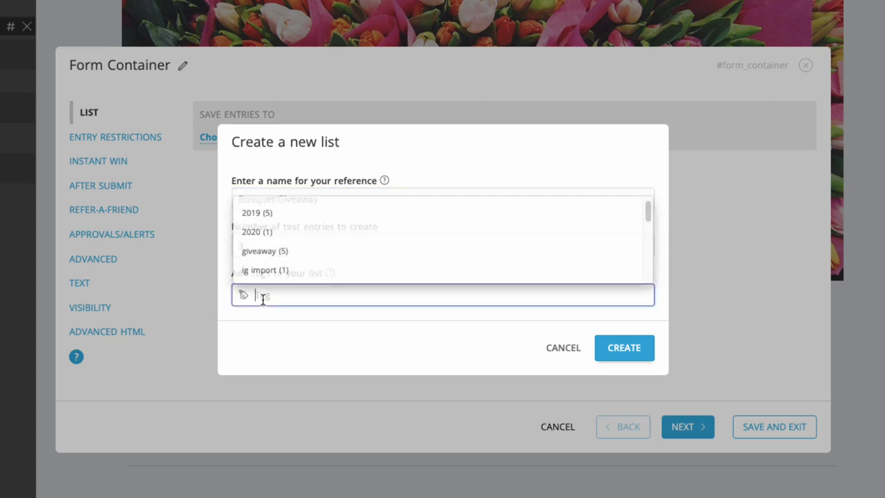
text(summer)
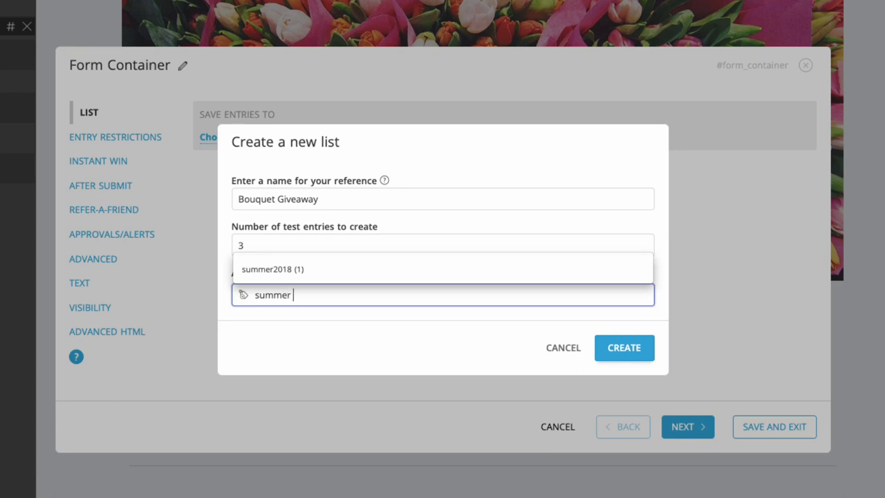
text(2022)
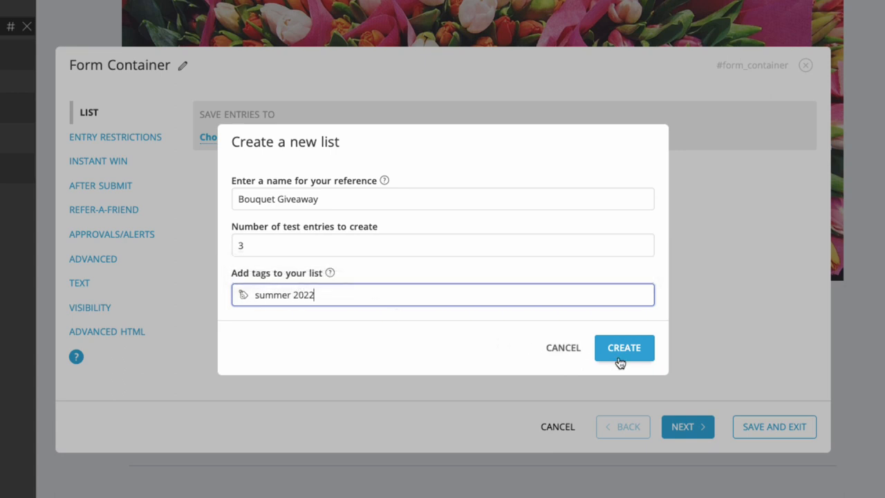
click(623, 348)
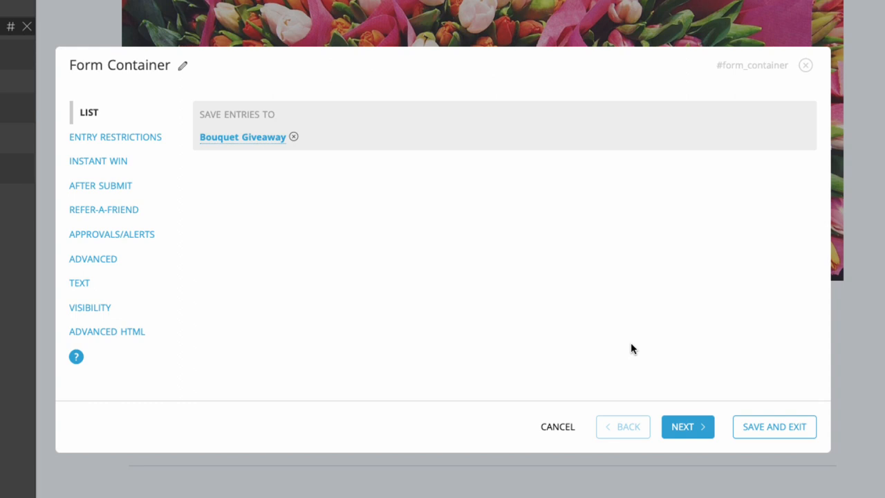
Restrict entries by email address to one entry every 1 calendar day
click(116, 136)
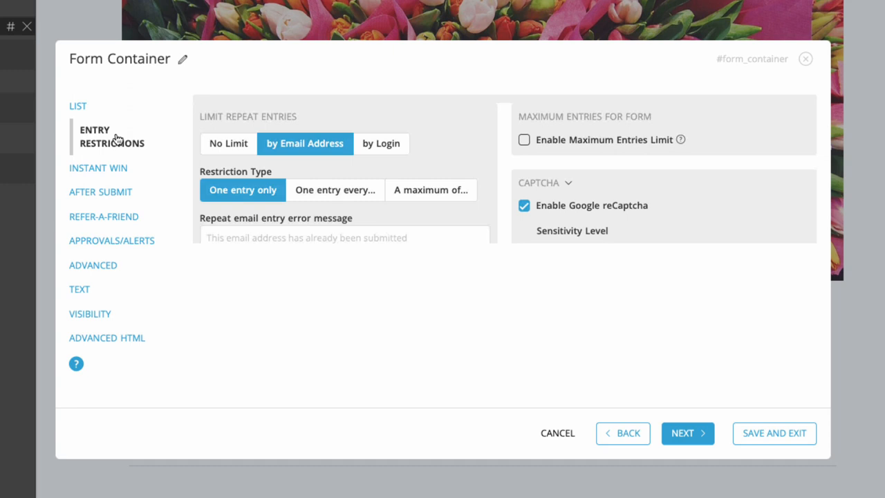
click(334, 189)
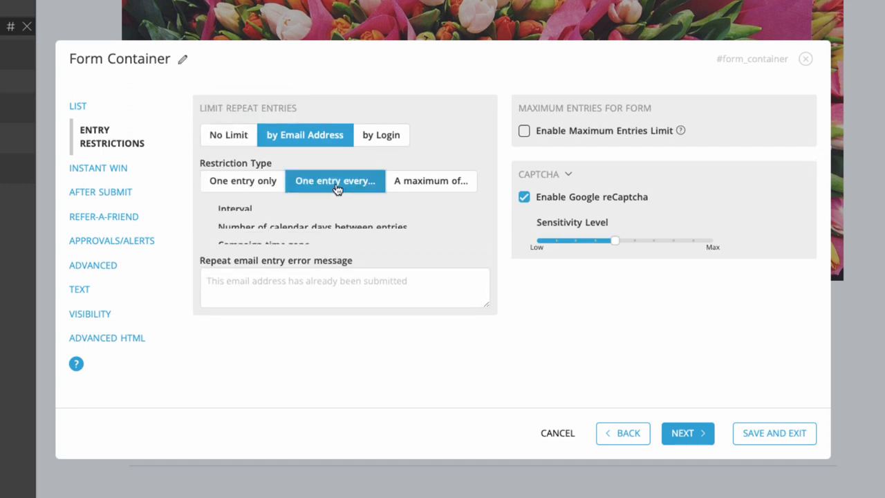
click(335, 180)
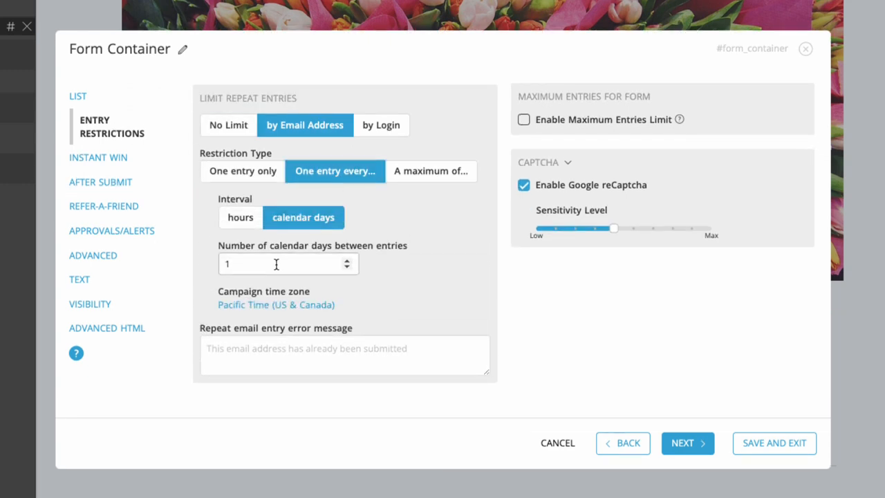
click(100, 182)
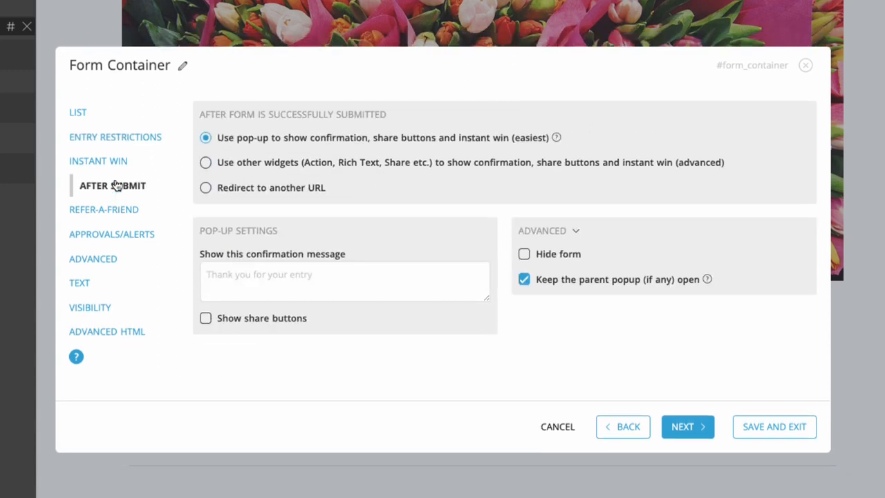
text(Thanks for your entry!)
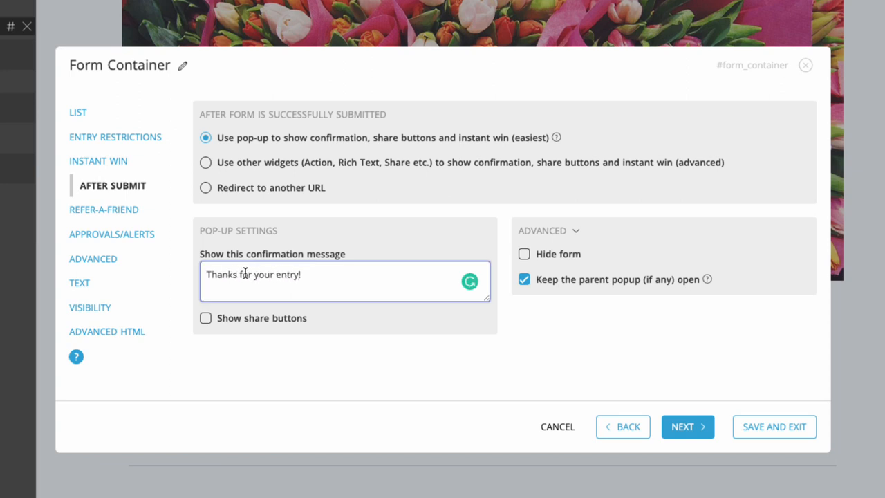
click(111, 234)
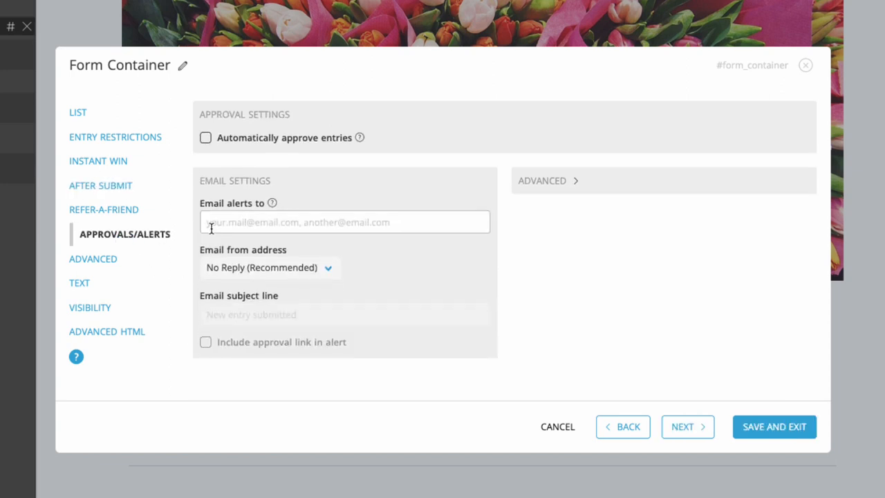
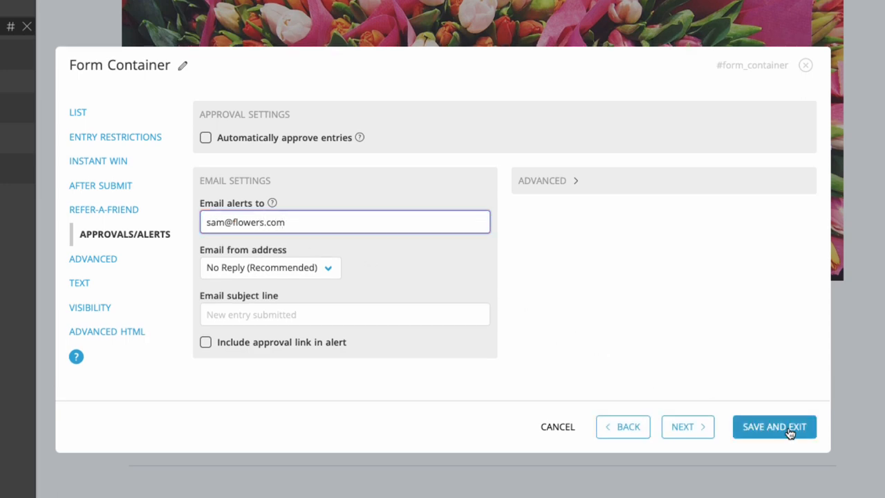
click(774, 426)
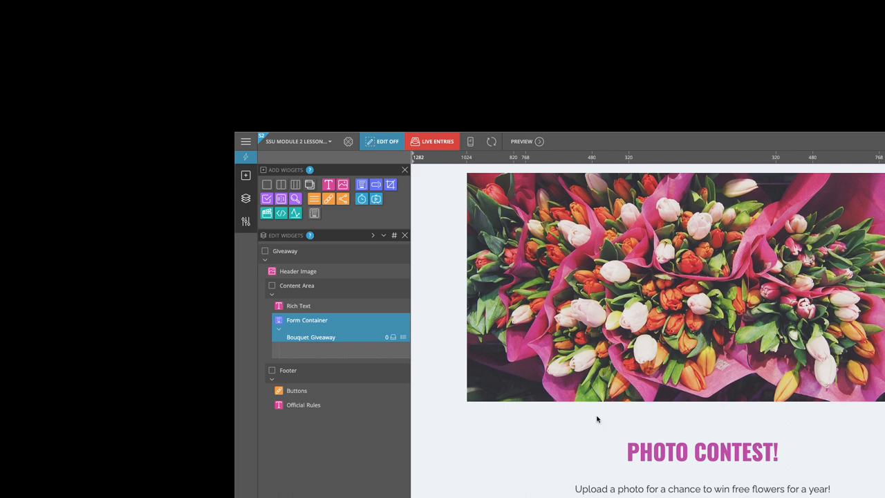
mouse_move(376, 184)
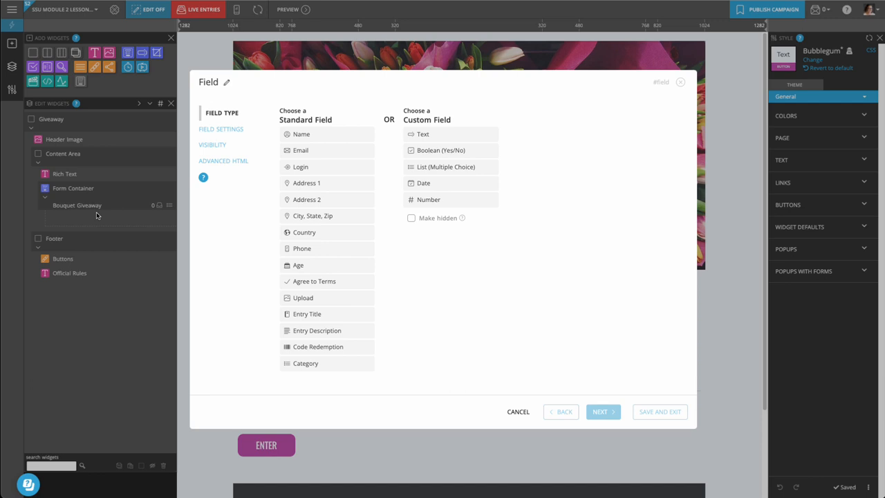
Add the standard Name field with First and Last Name inputs, kept required, and save it
click(423, 133)
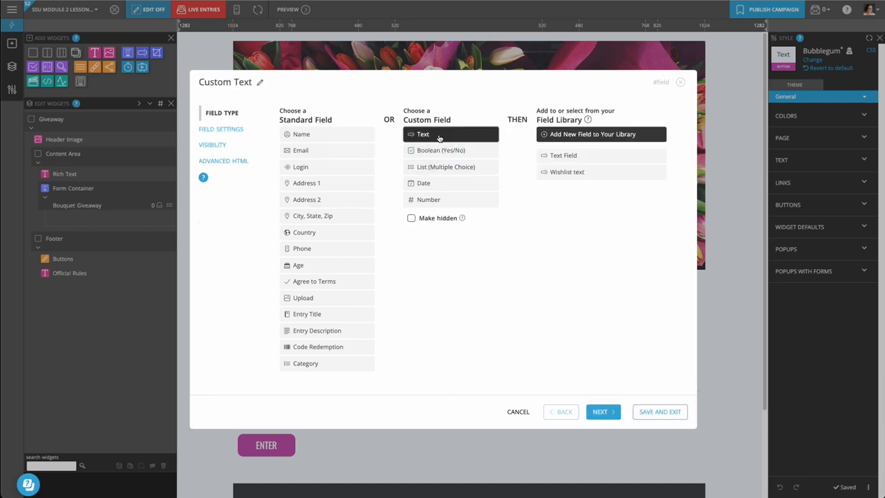
click(441, 150)
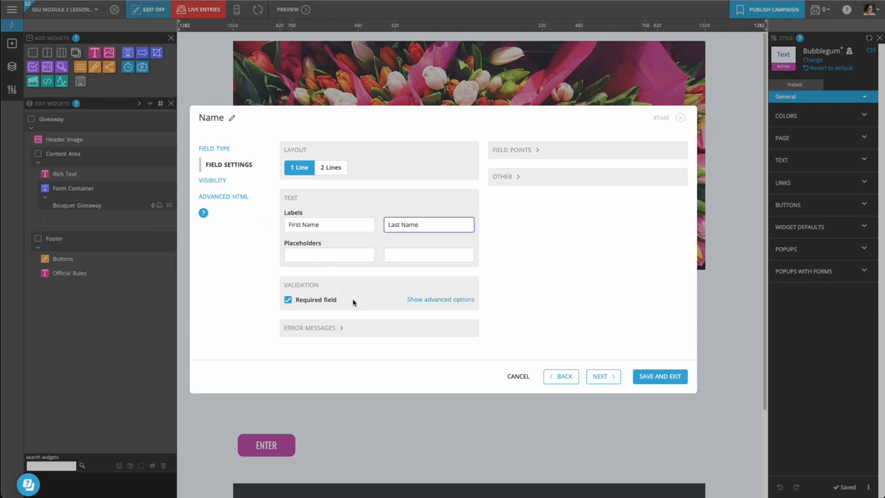
click(309, 327)
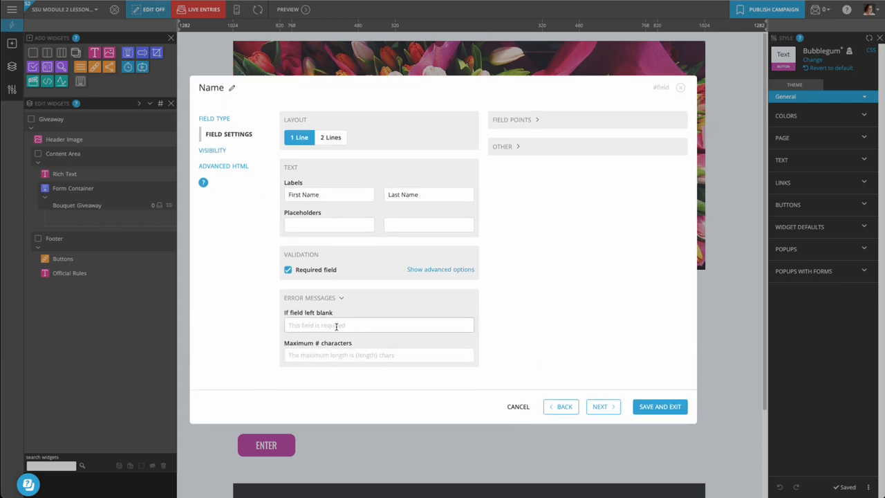
click(659, 407)
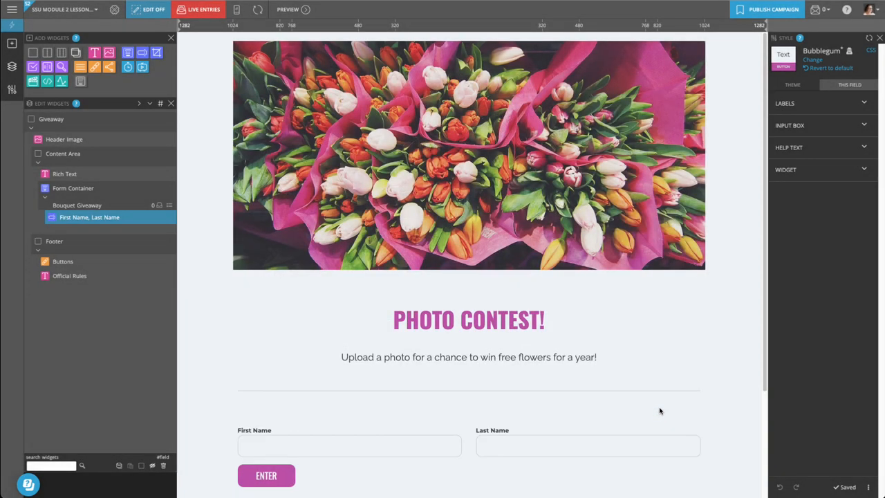